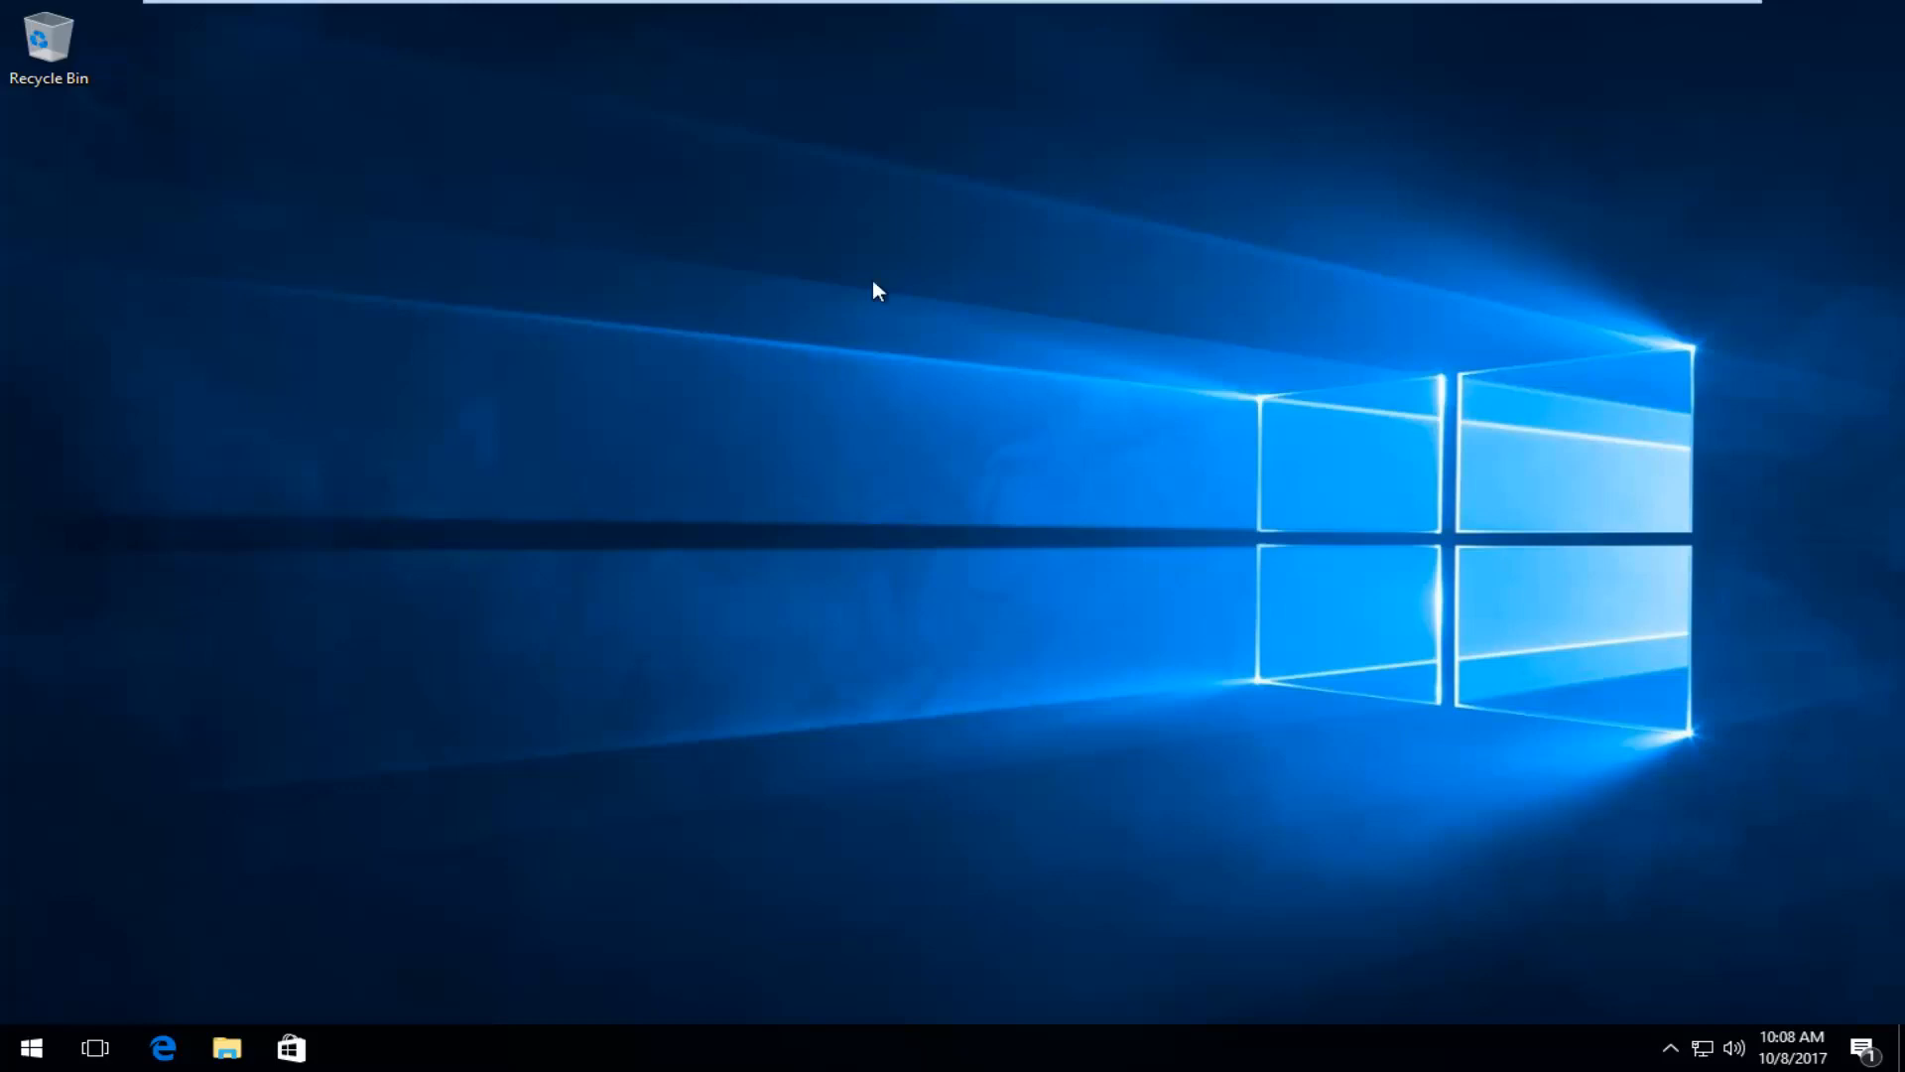
Open the Start menu from the taskbar
left_click(30, 1046)
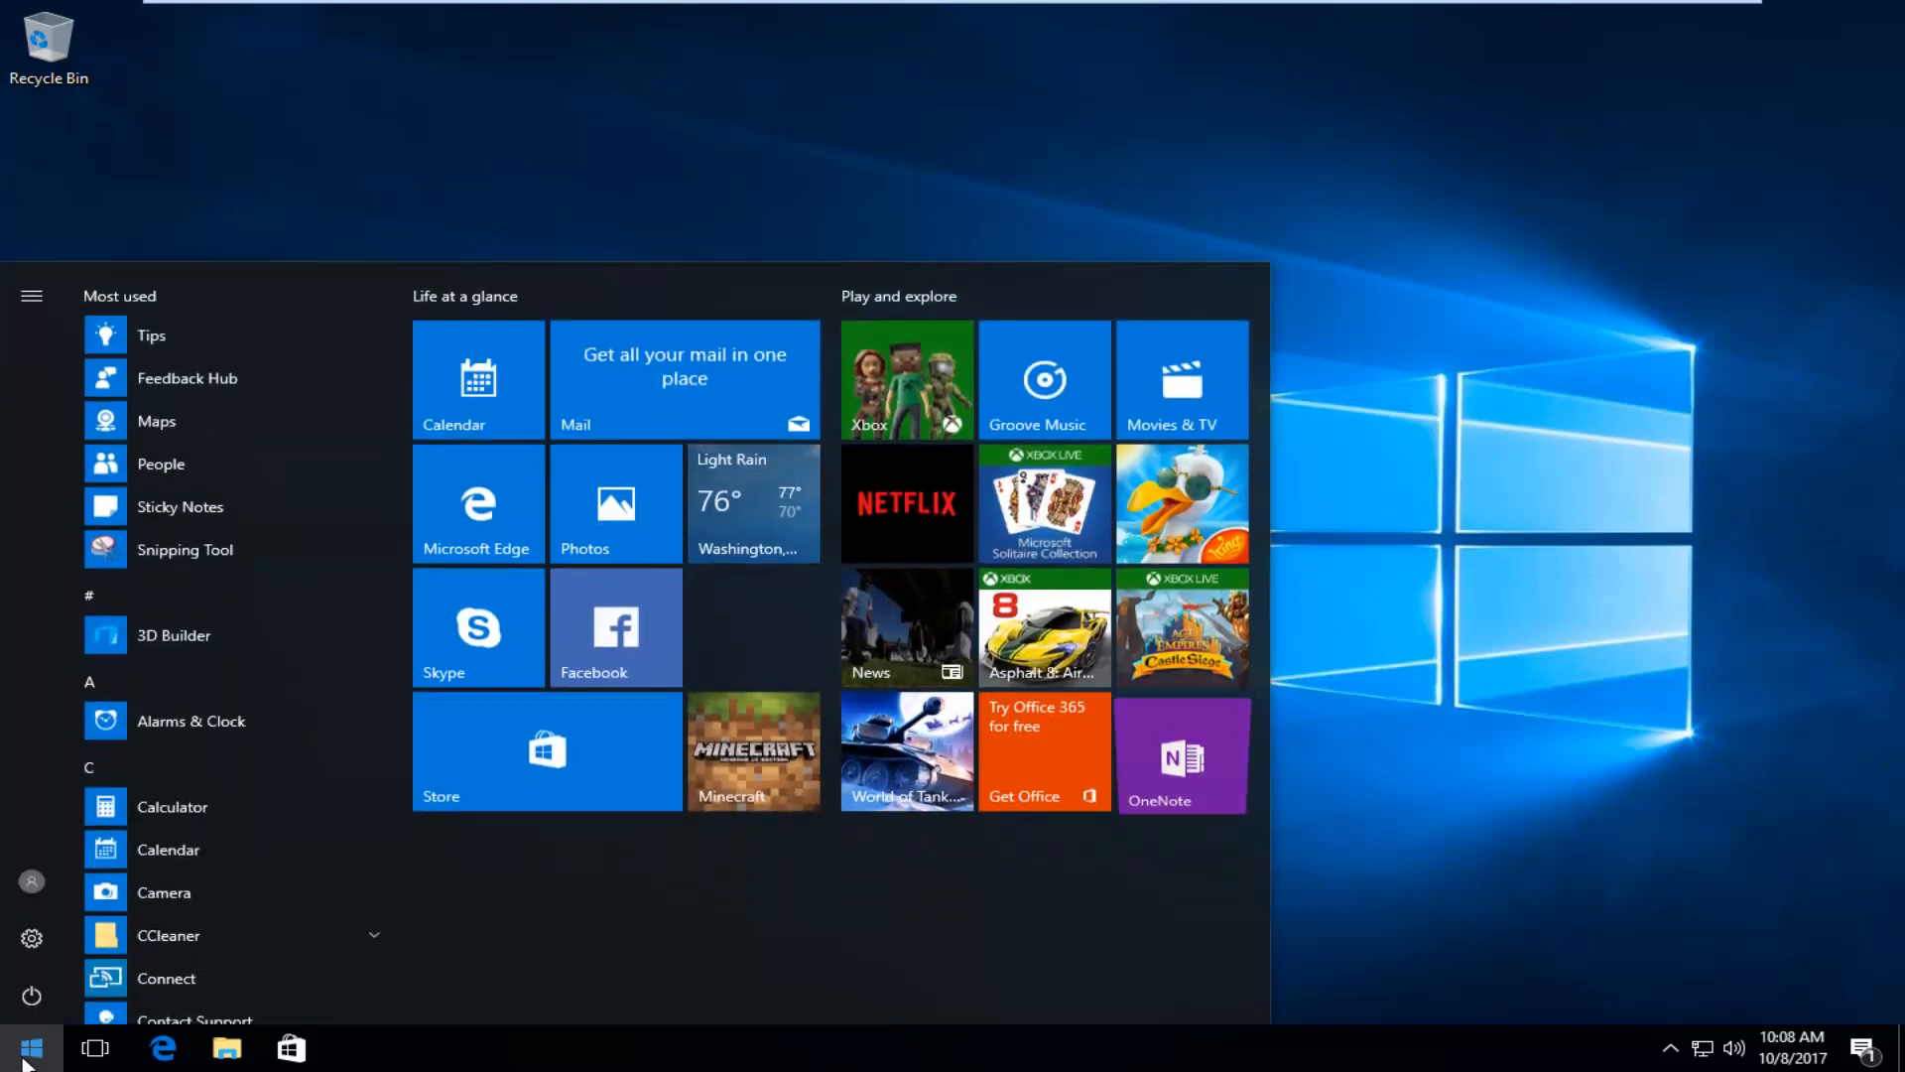
Search 'control panel' in Start and open Control Panel from the results
type("control panel")
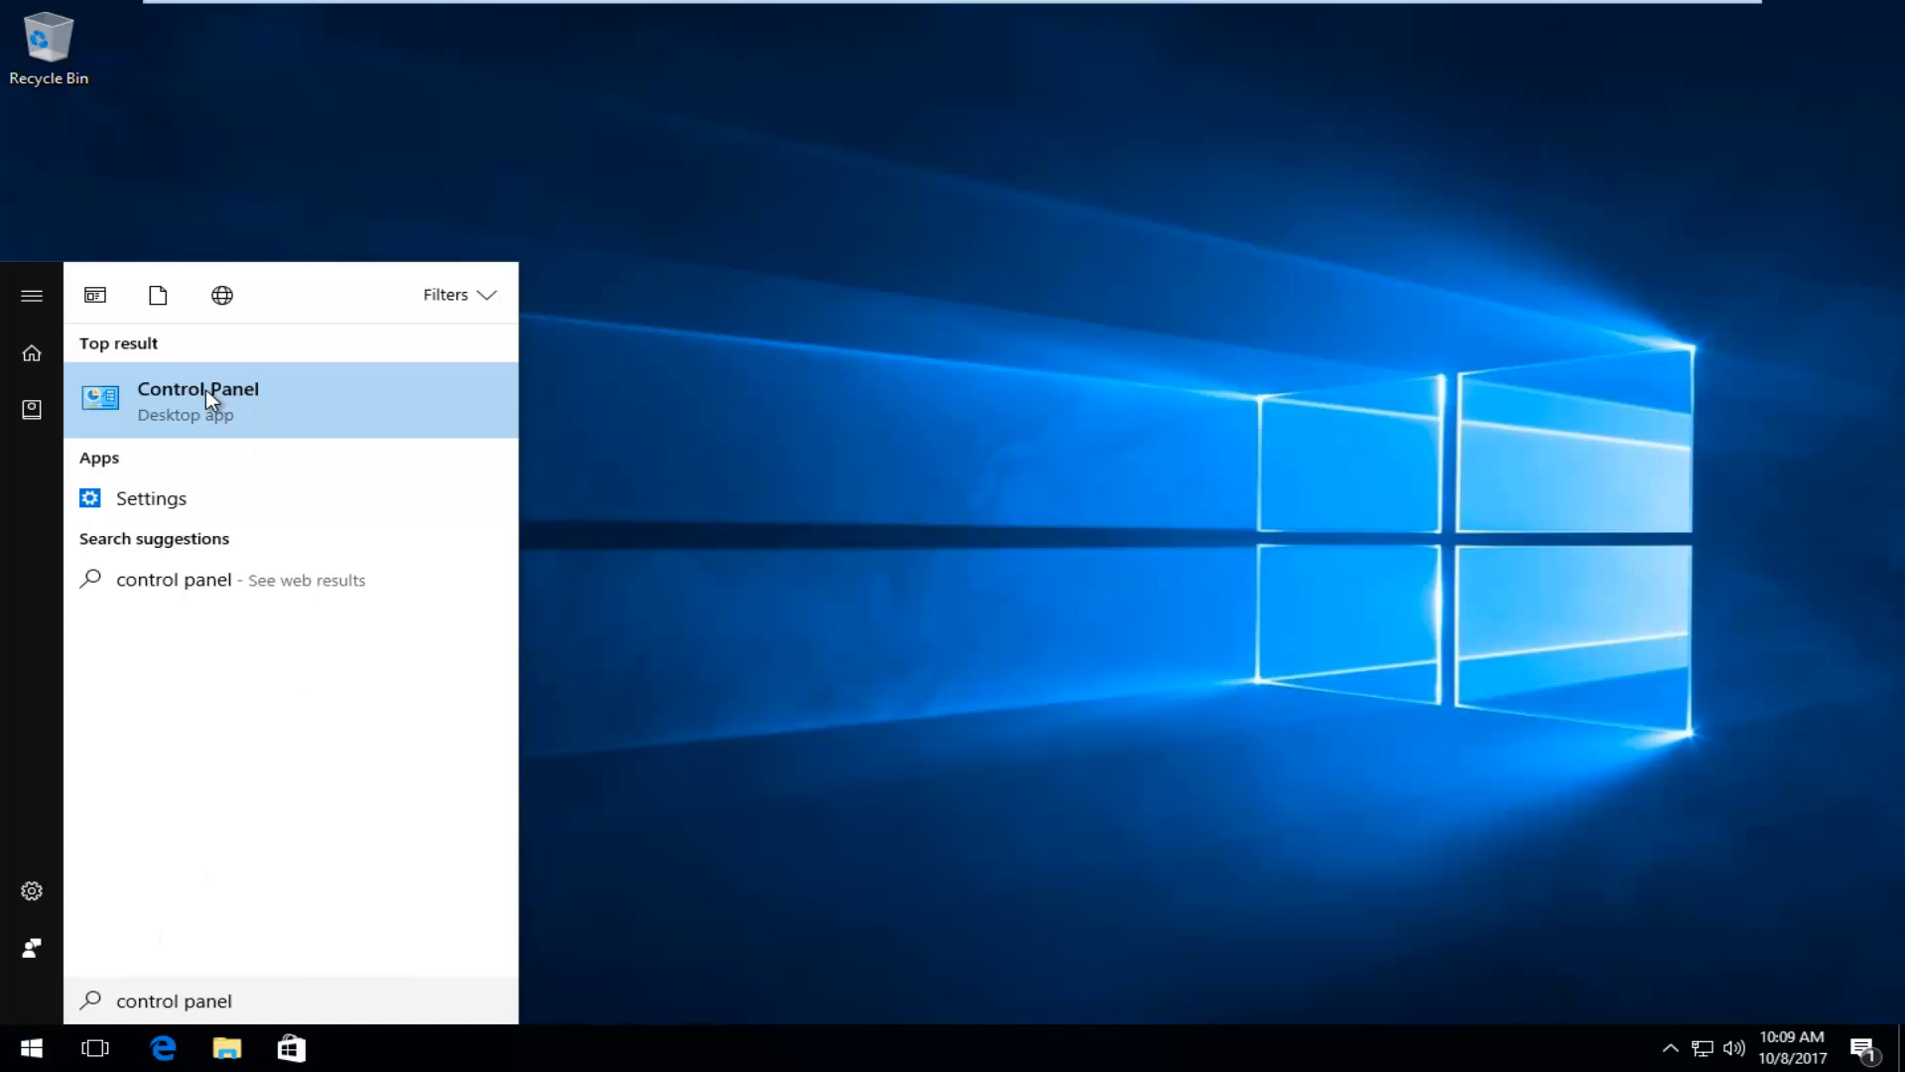
left_click(196, 400)
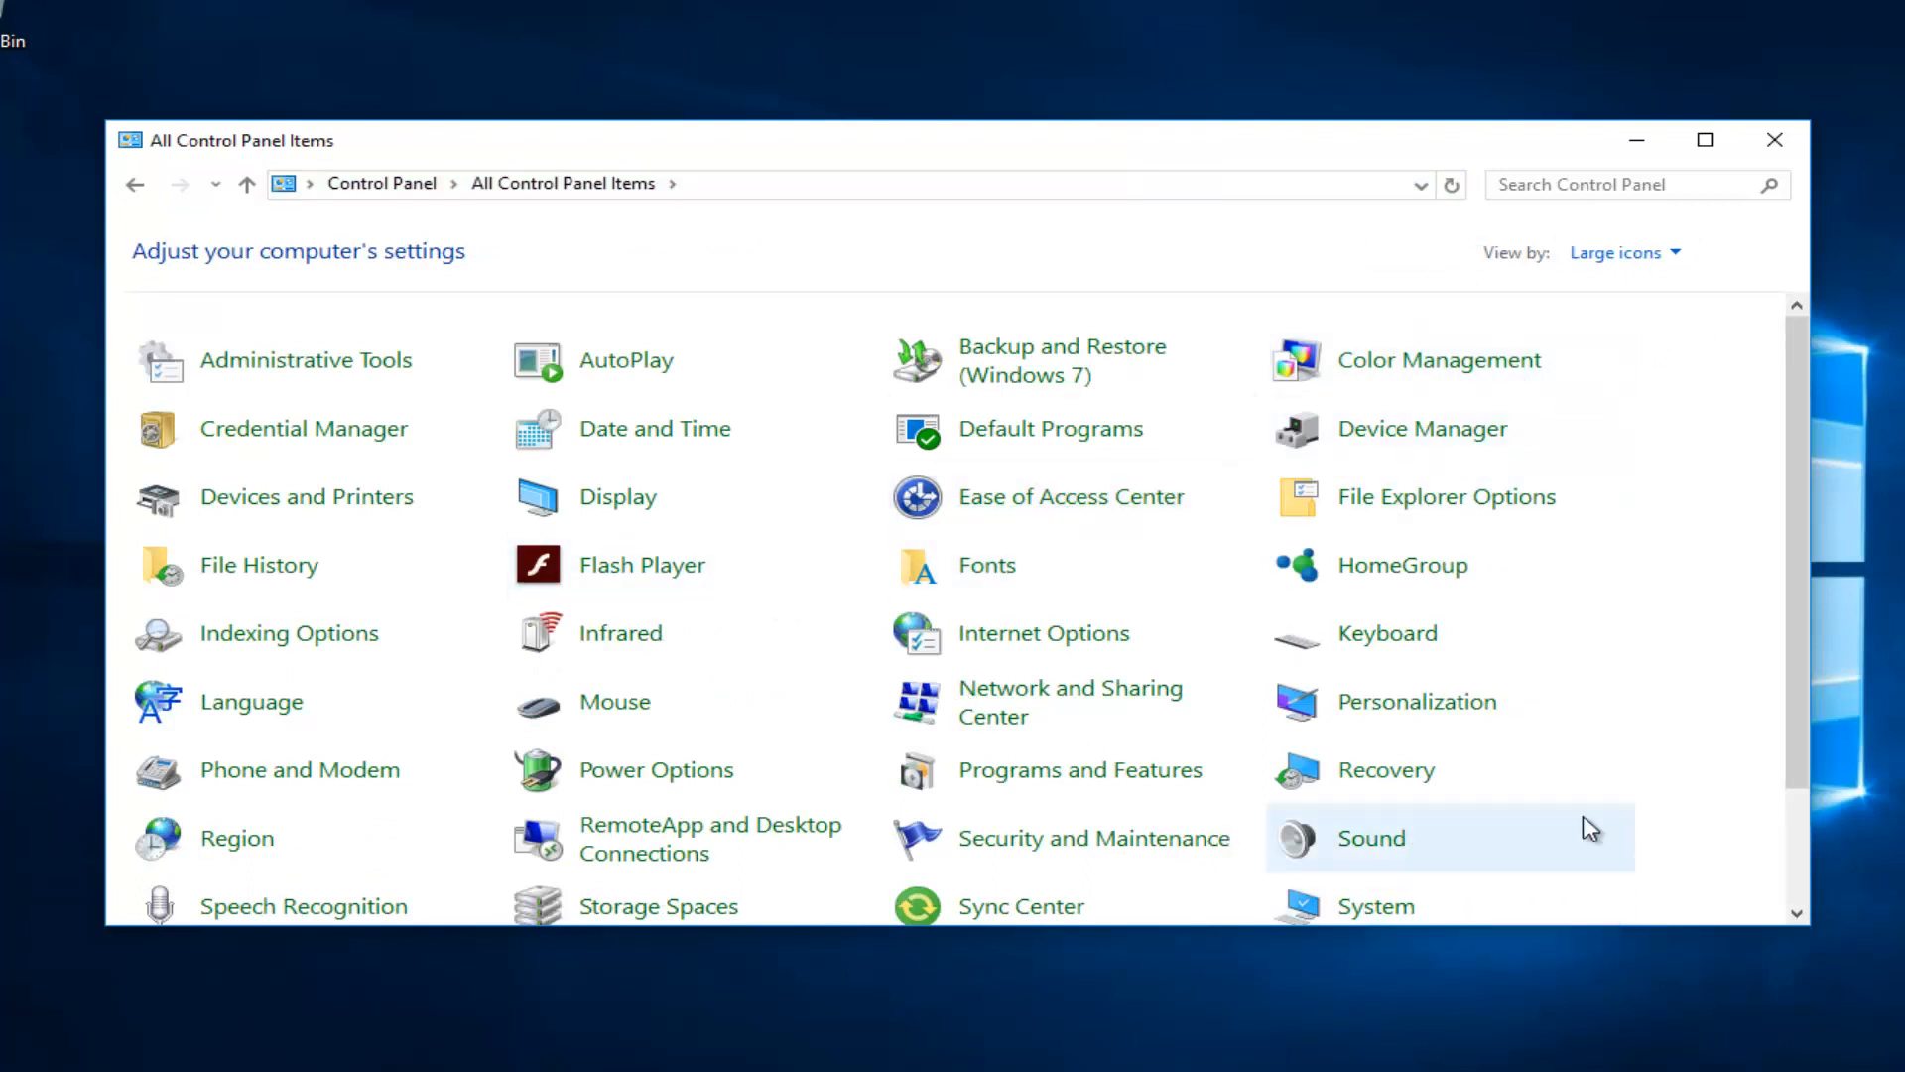
Open the Recovery item from All Control Panel Items
left_click(1385, 769)
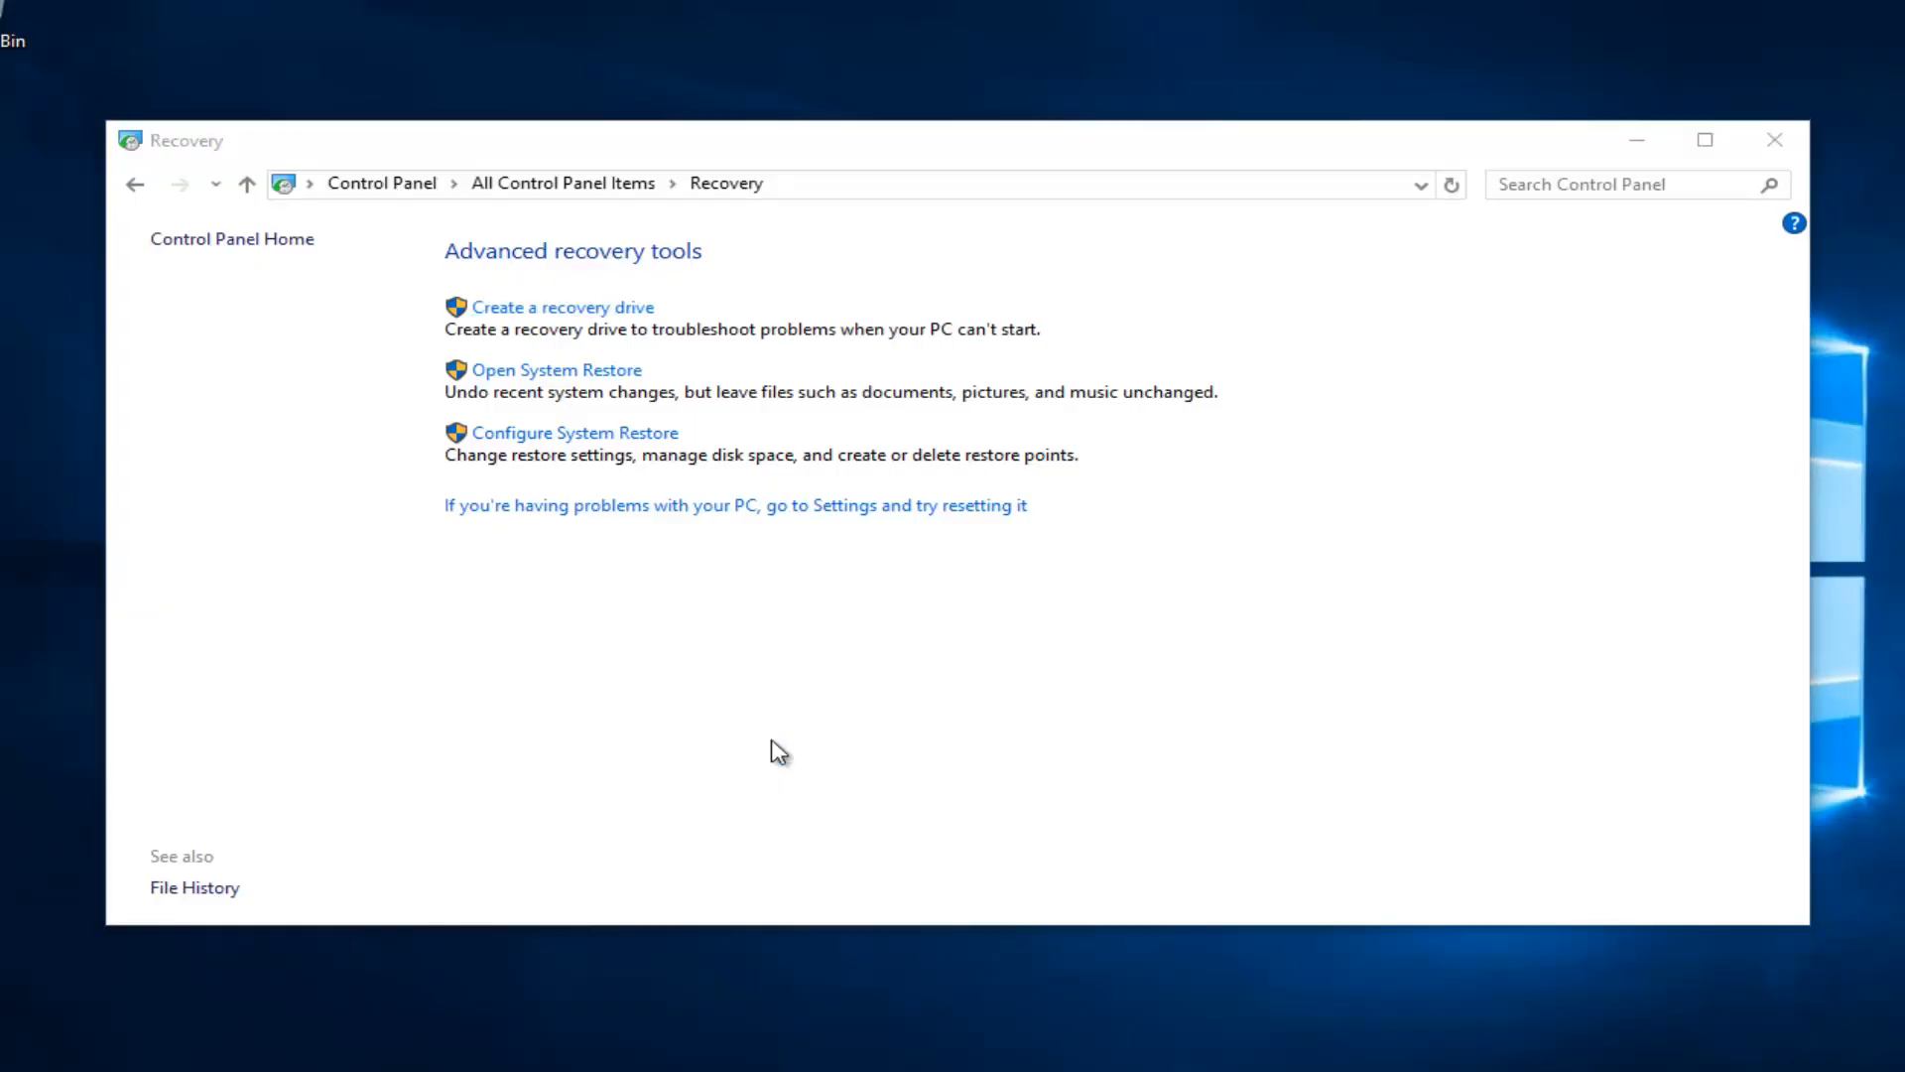
Launch the 'Create a recovery drive' wizard from the Recovery page
left_click(562, 307)
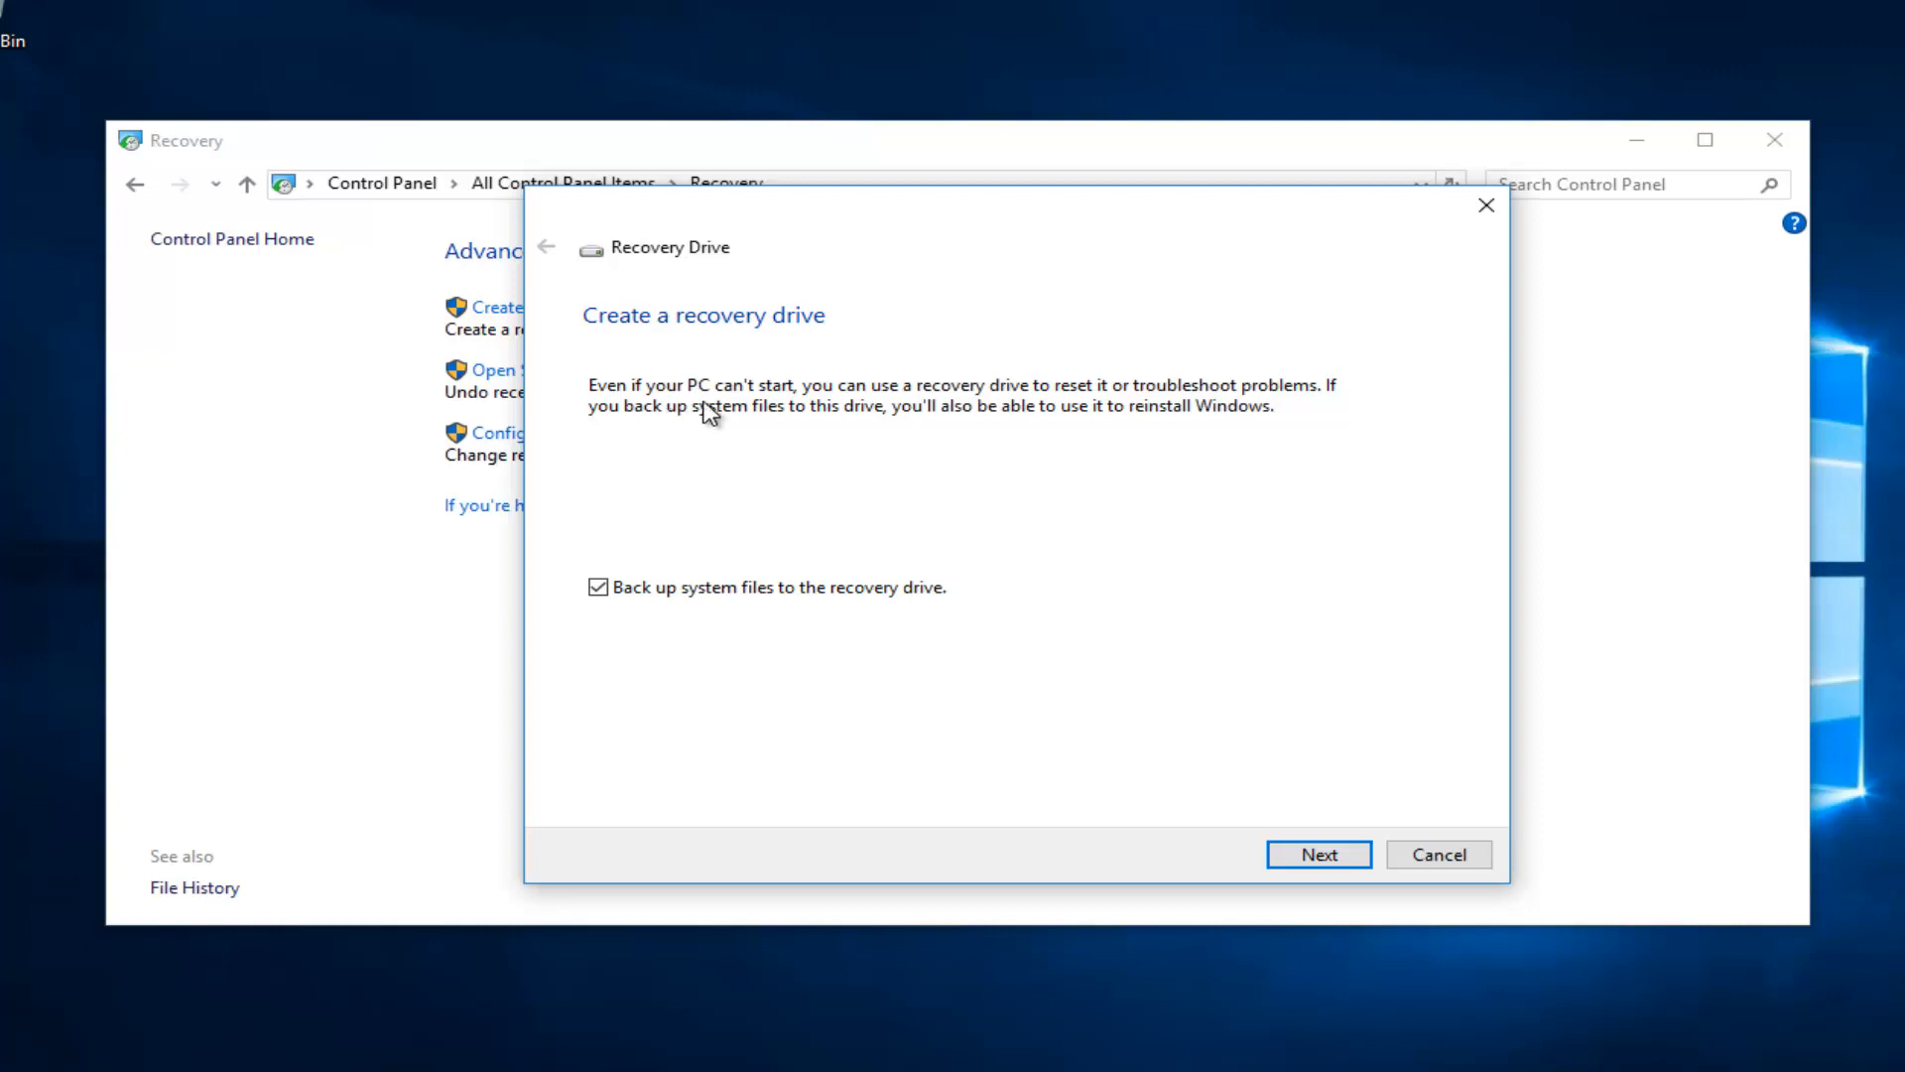
mouse_move(834, 454)
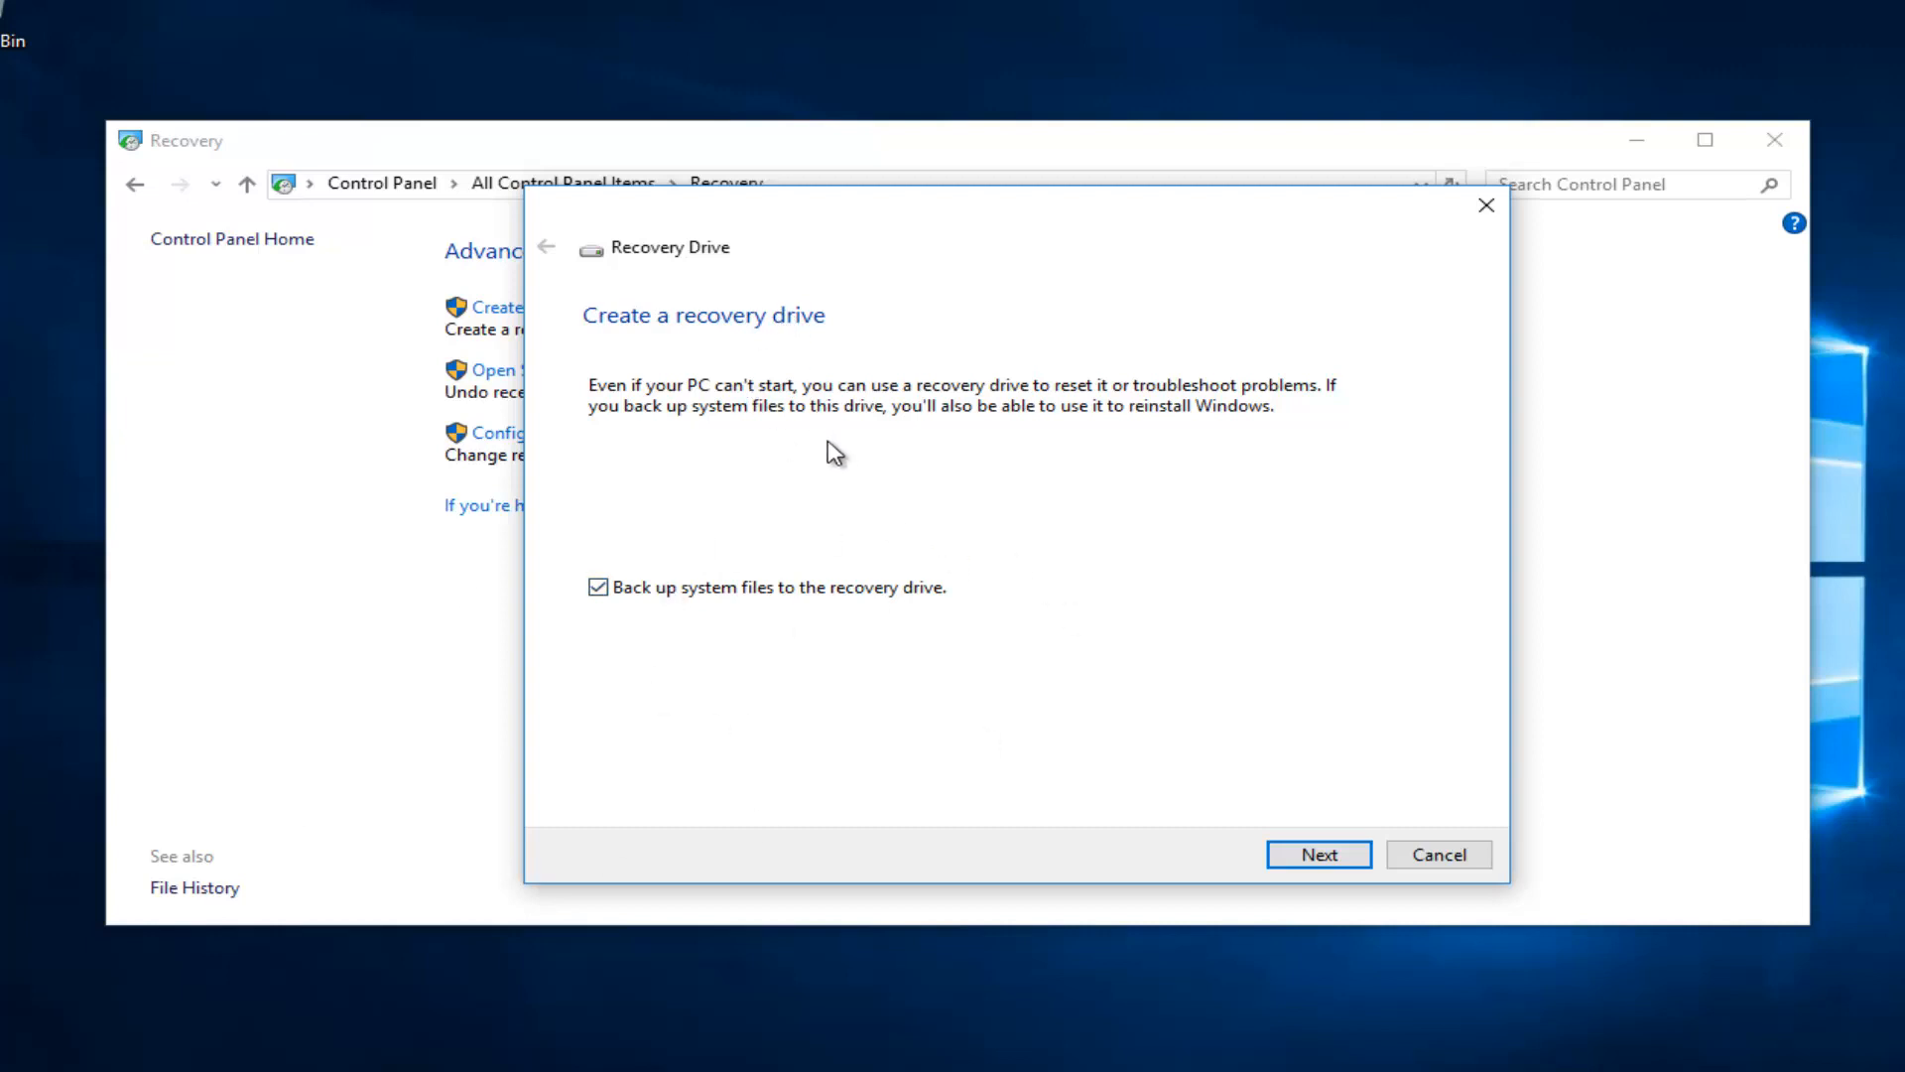
mouse_move(1203, 572)
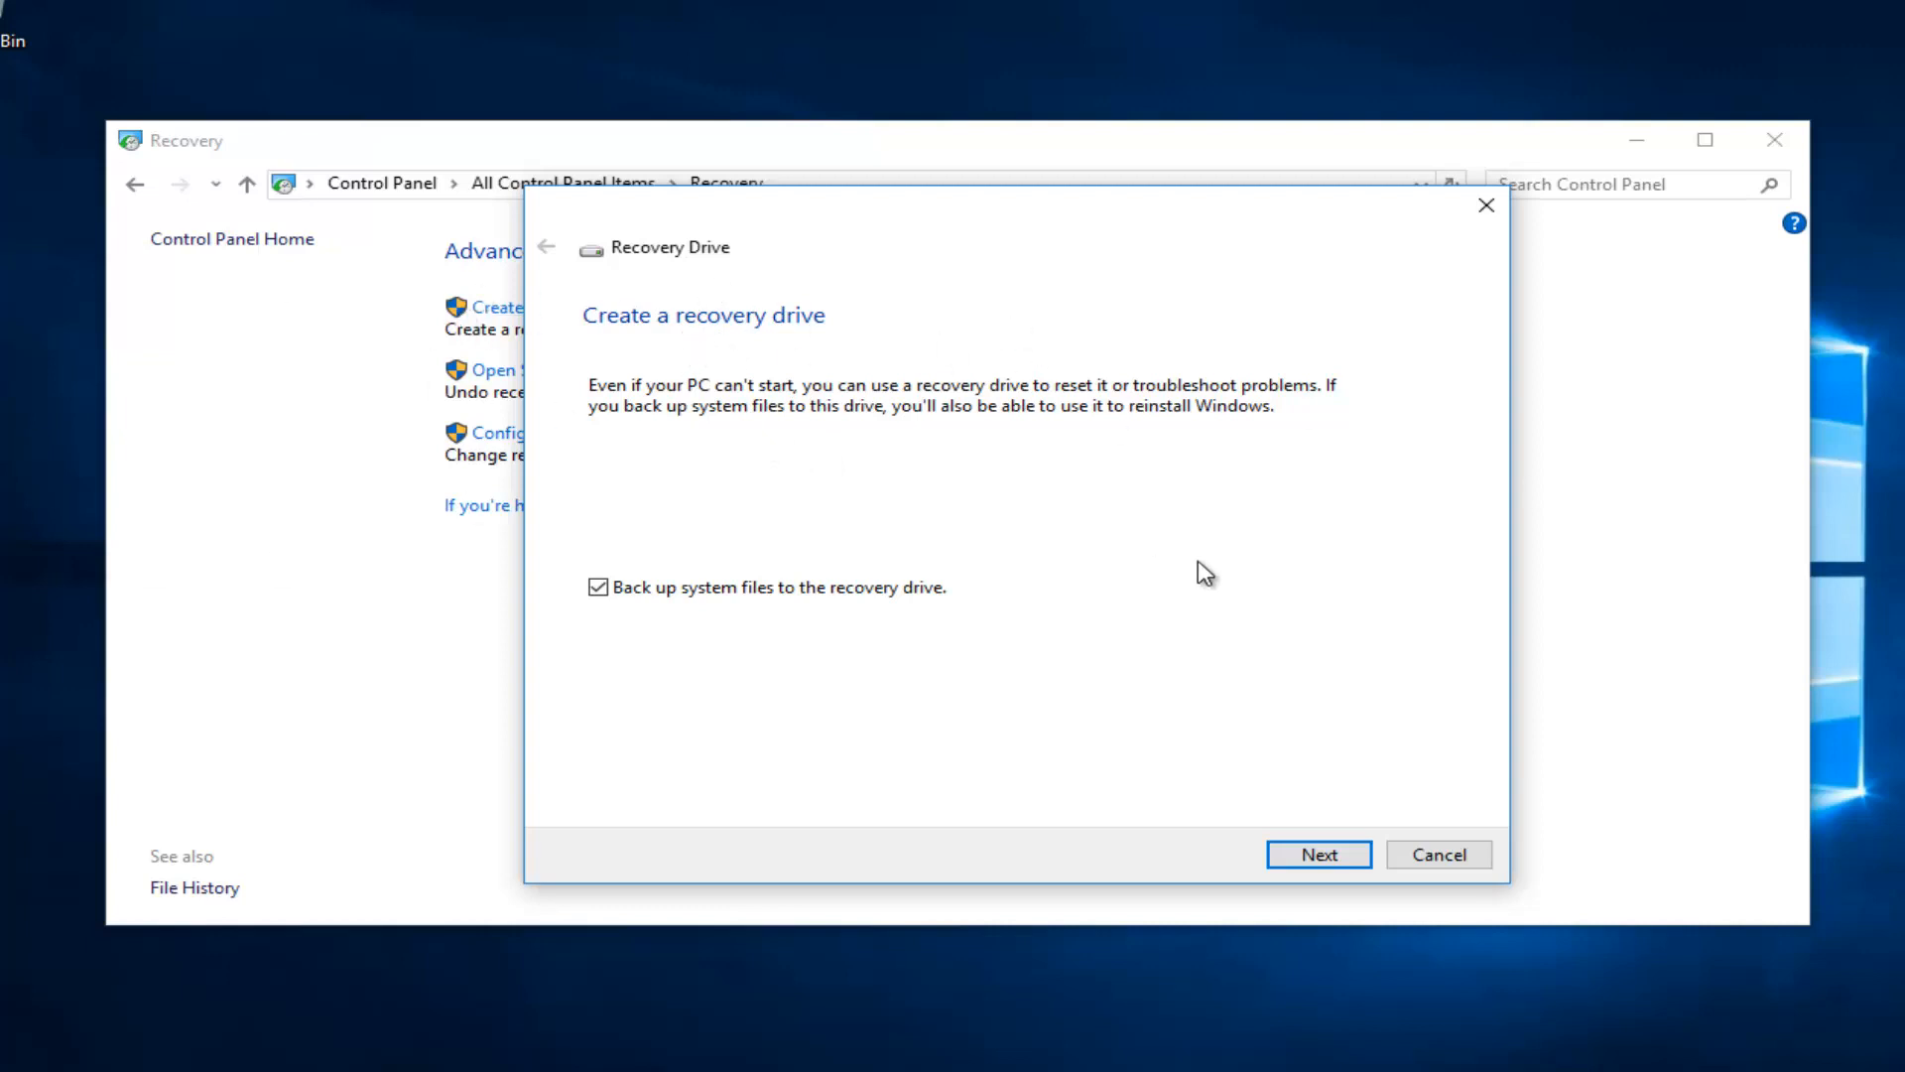
Keep 'Back up system files to the recovery drive' checked and continue to the USB drive page
left_click(1319, 855)
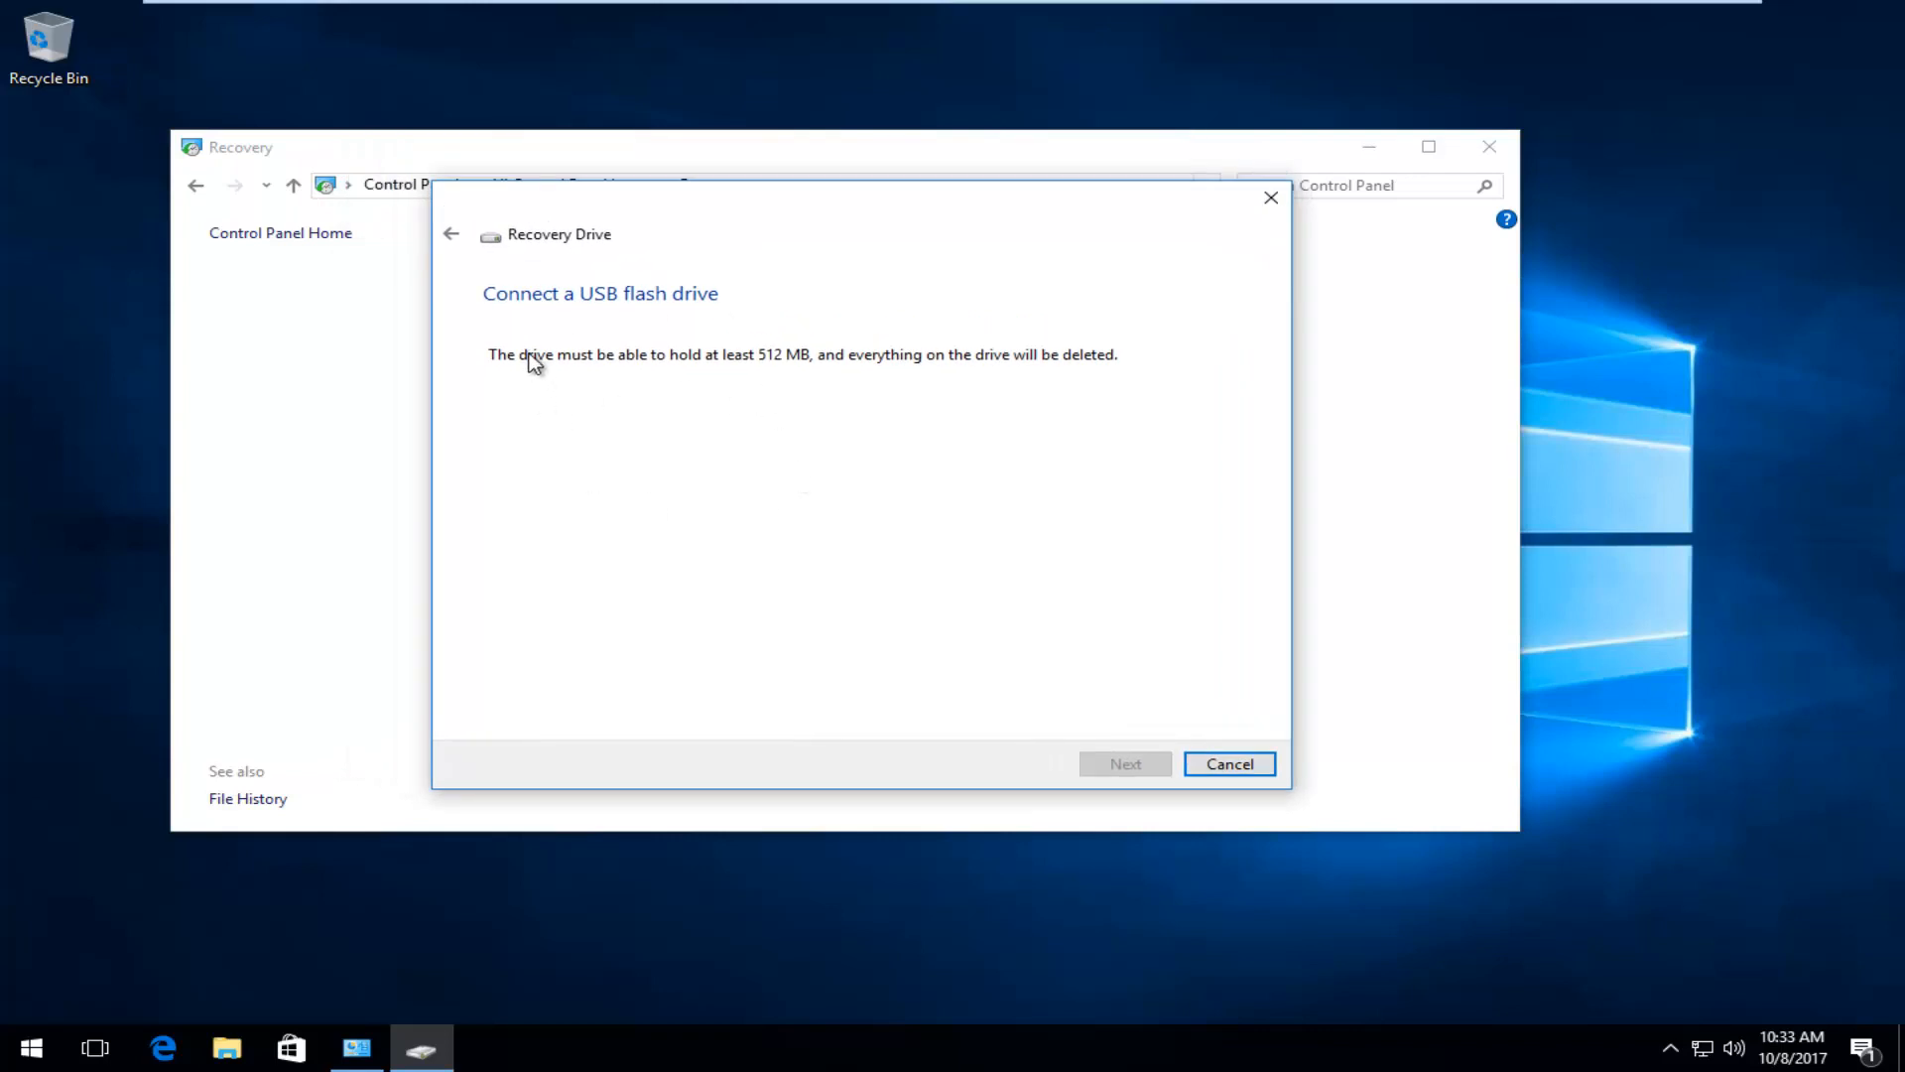
mouse_move(742, 368)
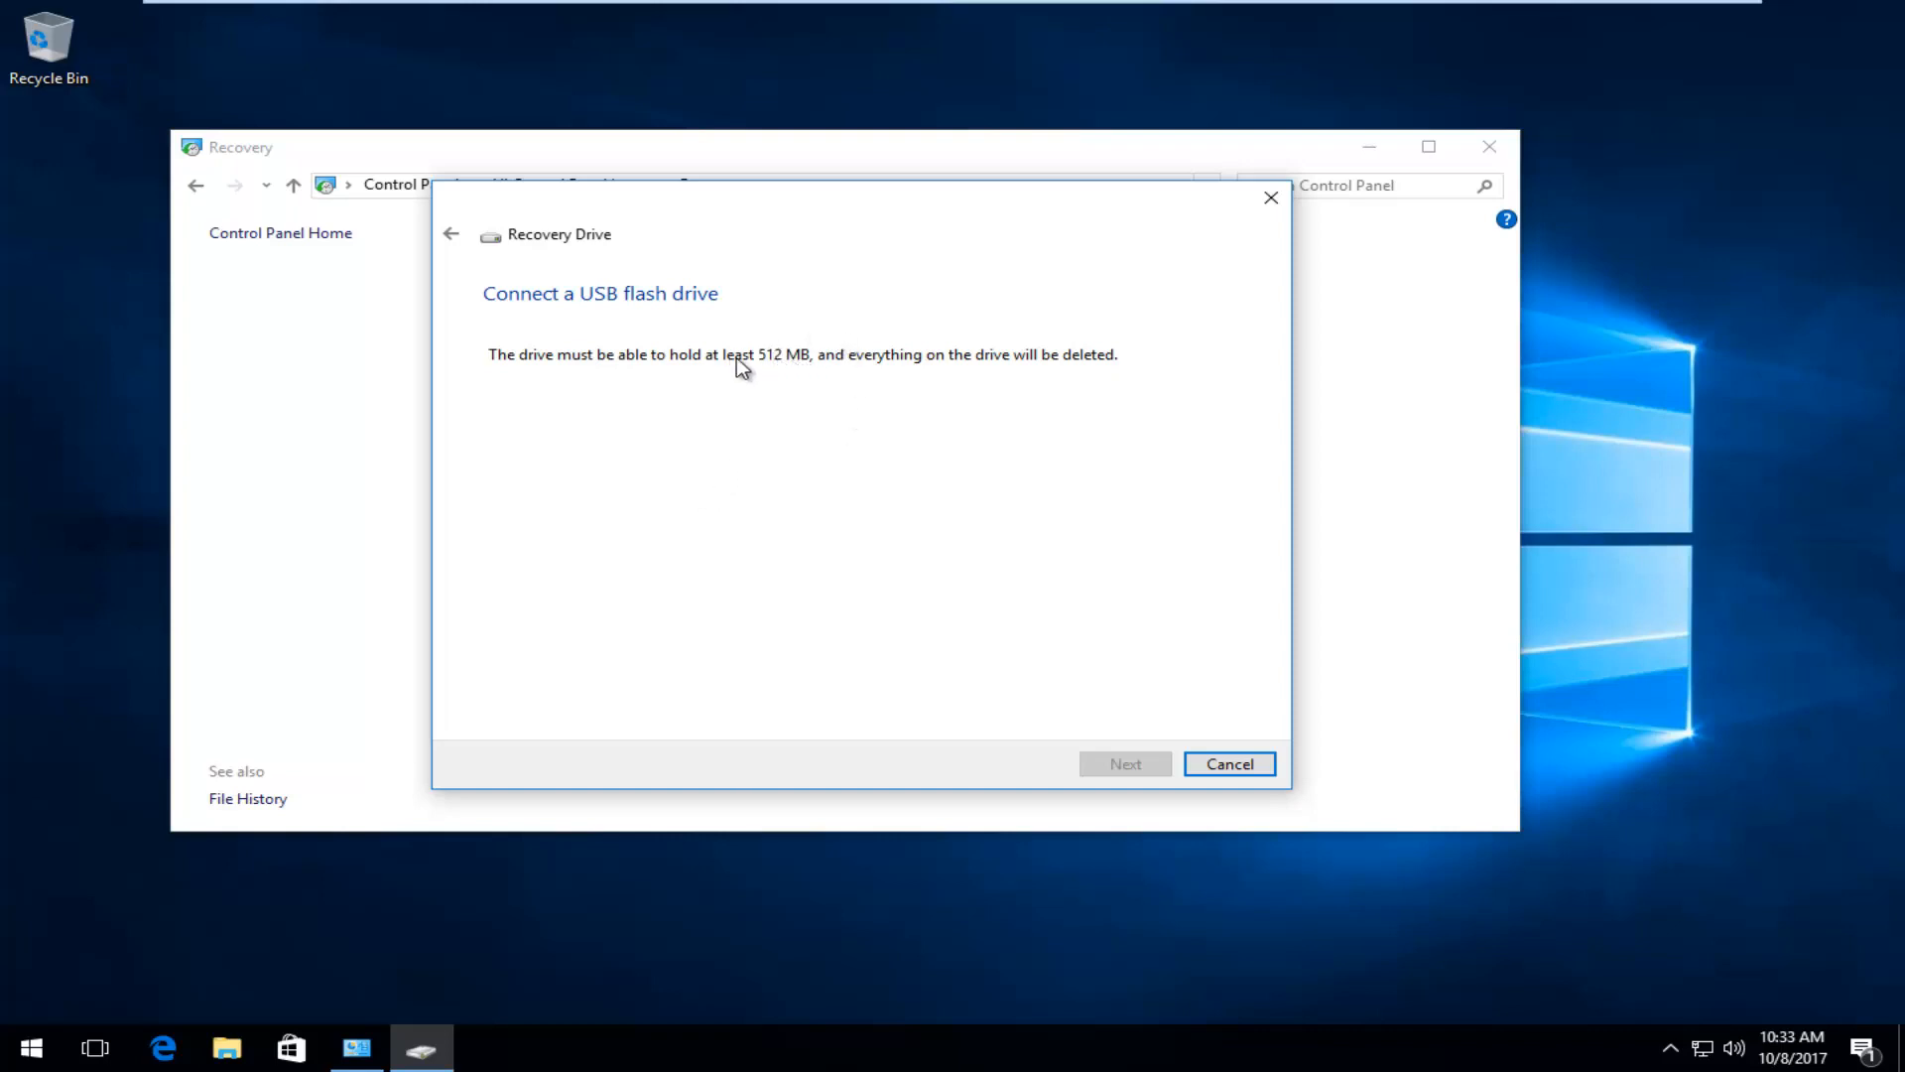